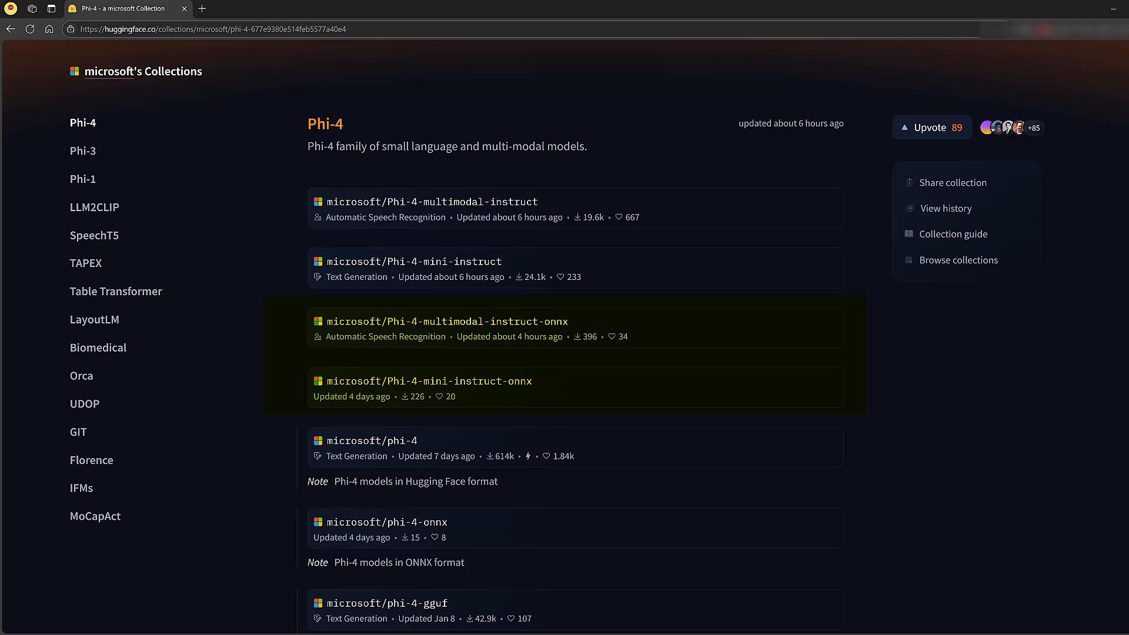
mouse_move(447, 268)
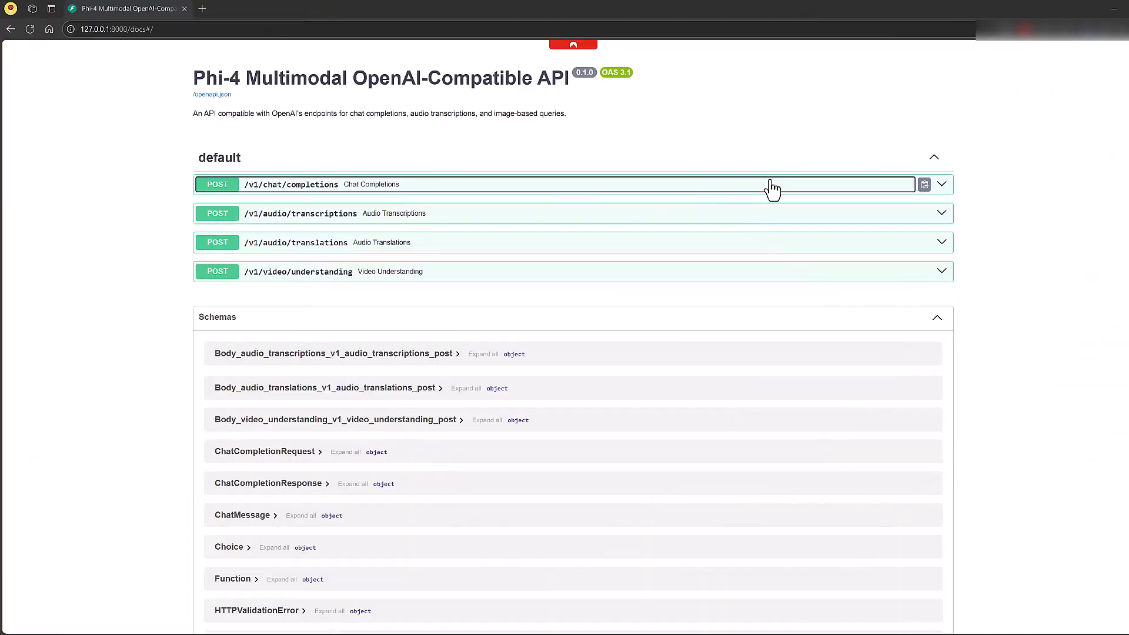
mouse_move(783, 217)
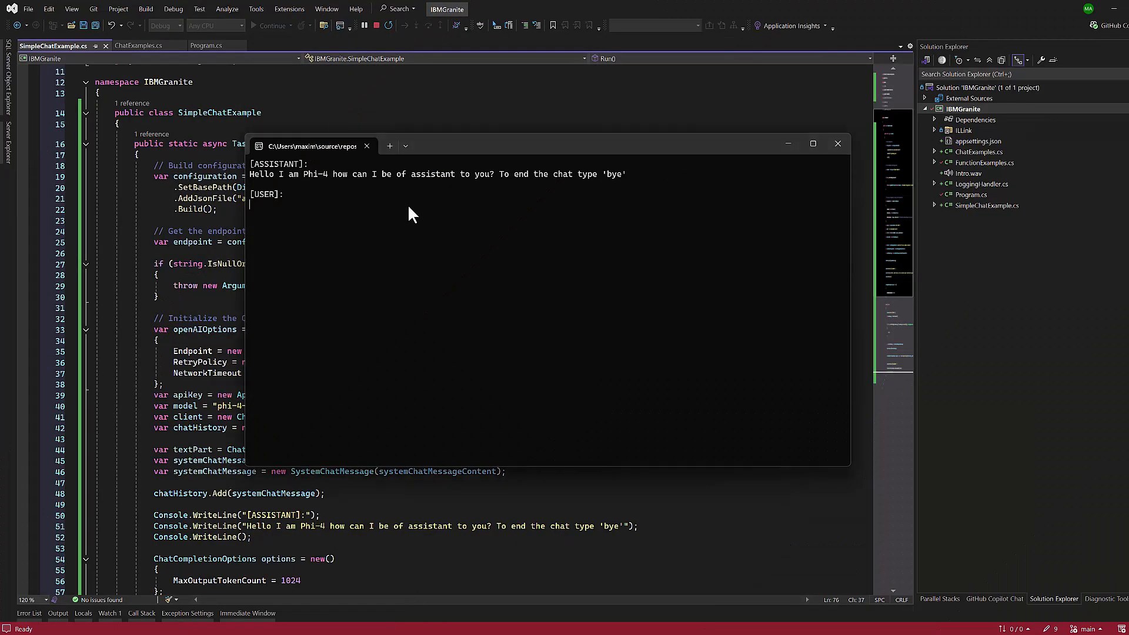
Step: Ask Phi-4 'What can you do?', then how long $20,000 at 4% yearly takes to reach a million, and read the replies
text(What can you do?)
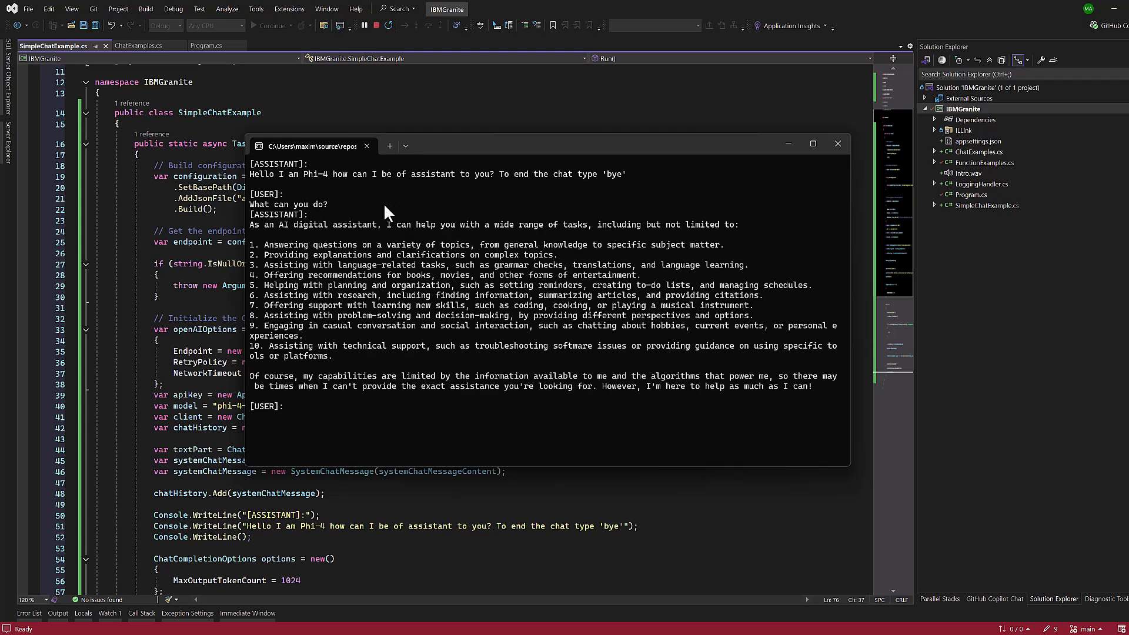
mouse_move(252, 232)
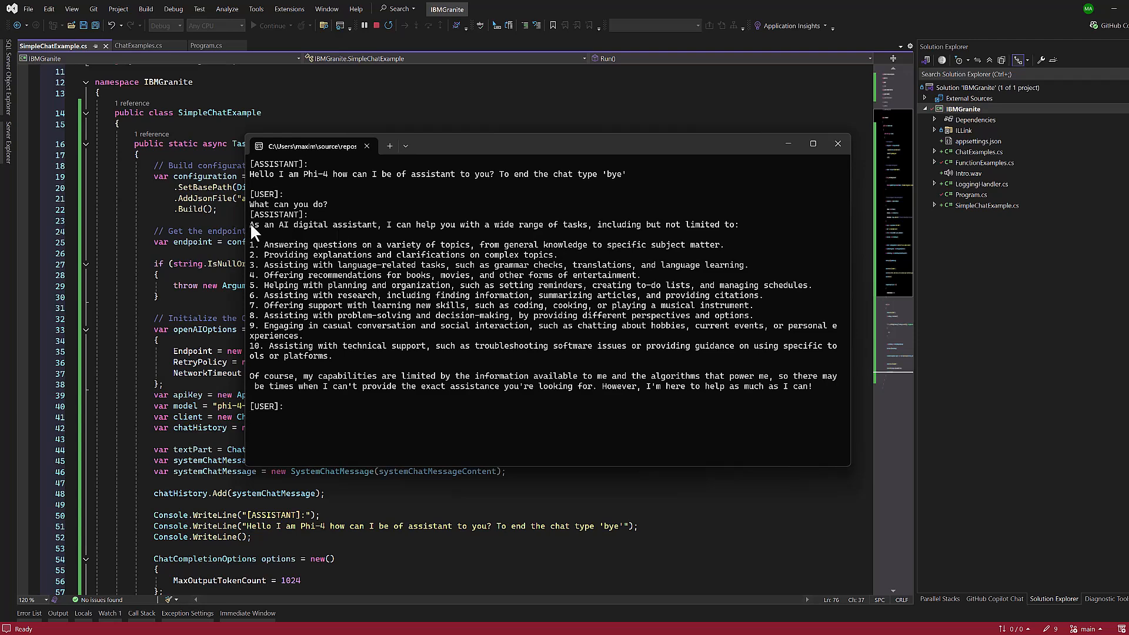
mouse_move(420, 409)
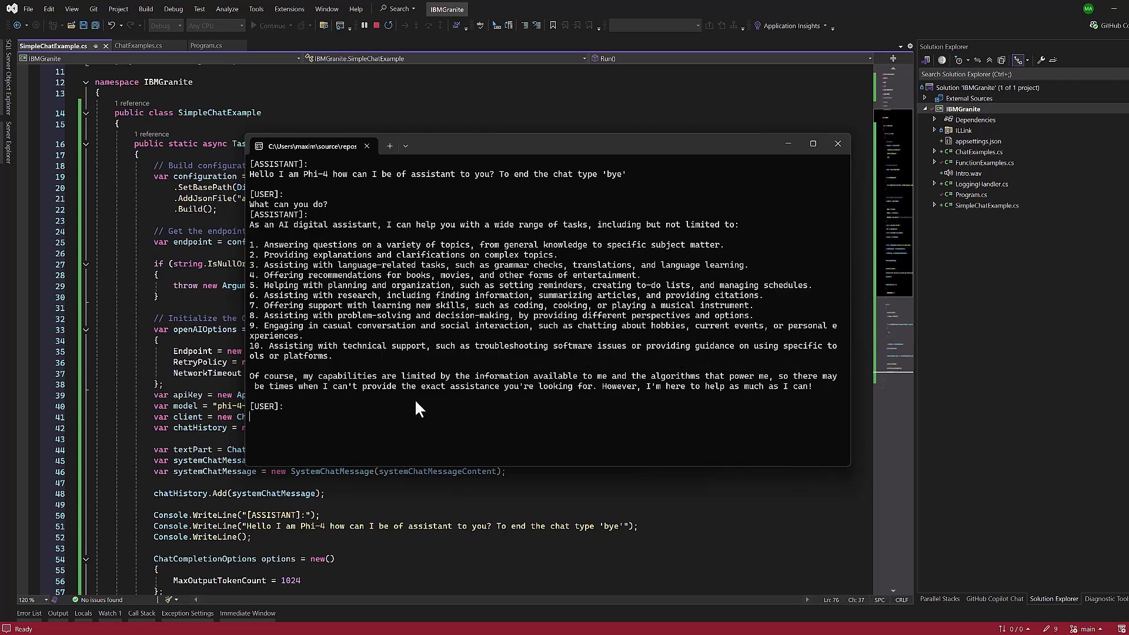
text(I have $20,000 in my savings account, where I receive a 4% profit per year and payments twice a year. Can you please tell me how long it will take for me to become a millionaire? Thinks step by step carefully.)
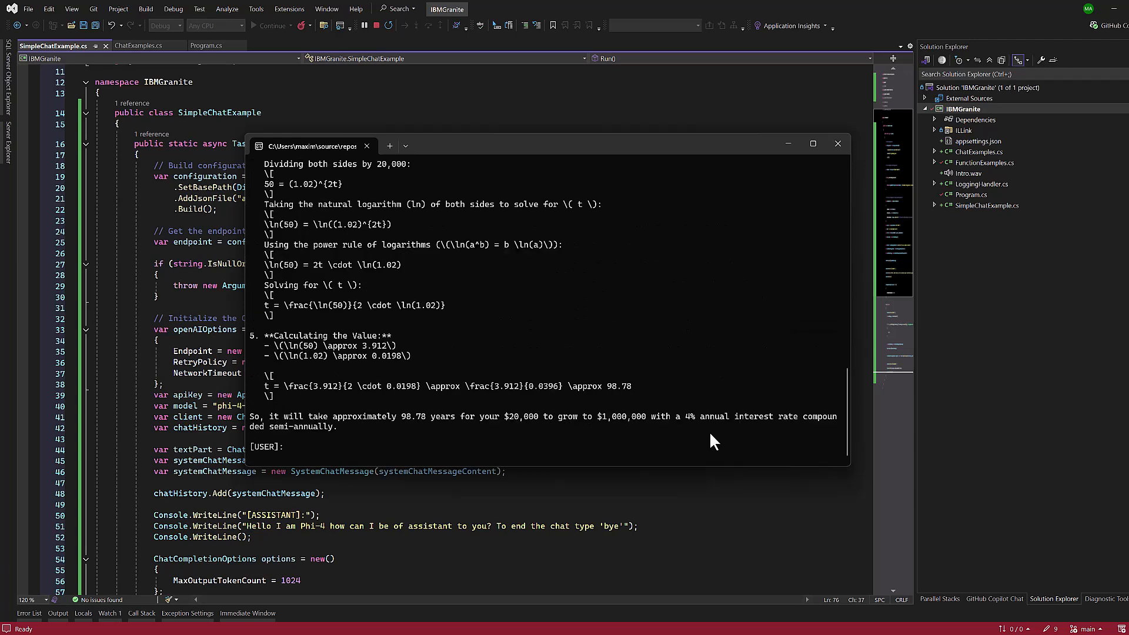
scroll(up, 3)
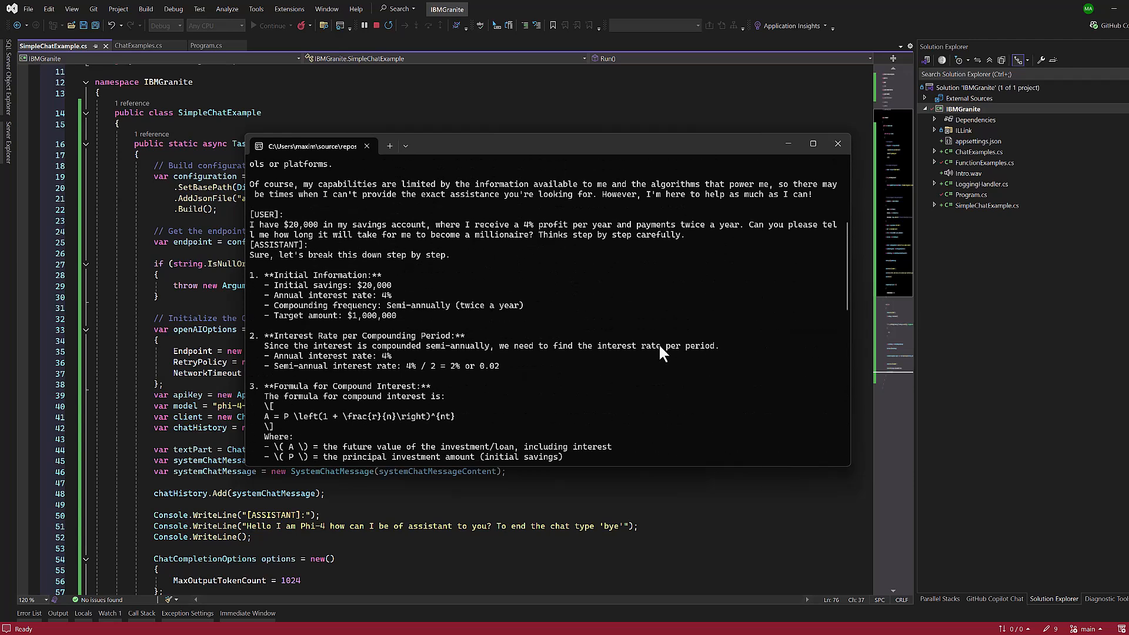
scroll(down, 3)
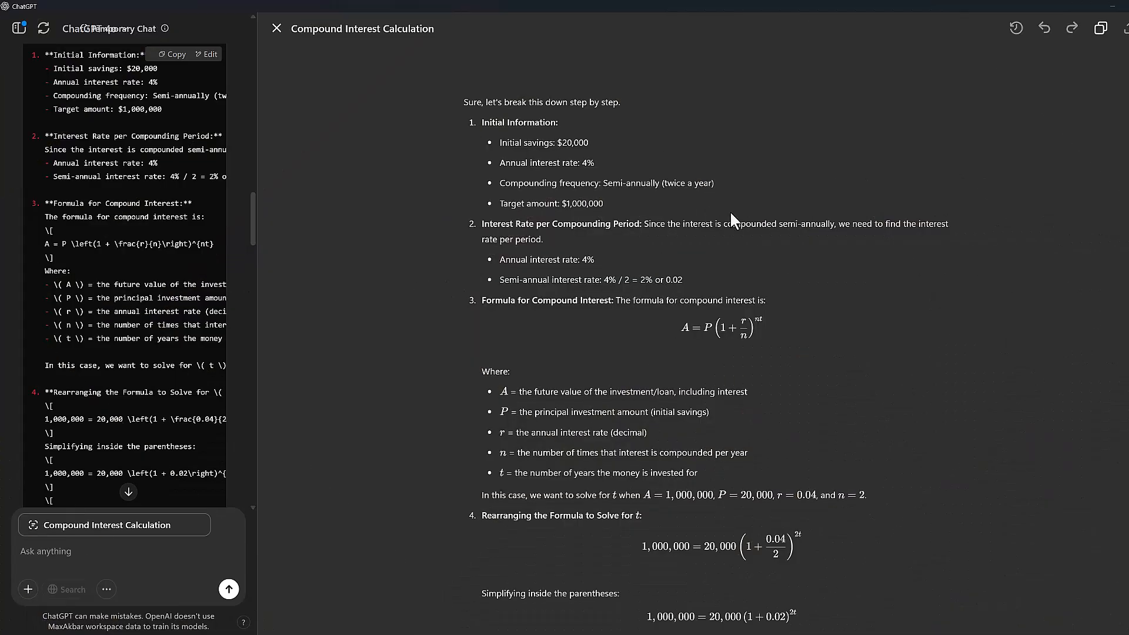
scroll(down, 3)
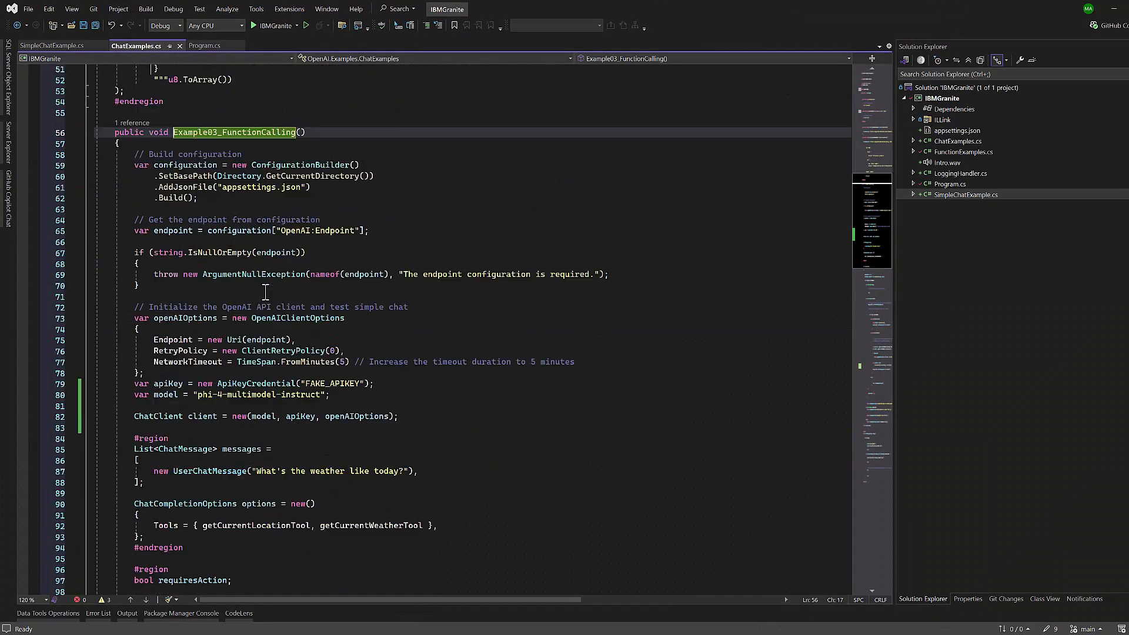
Step: Review Example03_FunctionCalling in ChatExamples.cs before running it for the weather answer
scroll(down, 3)
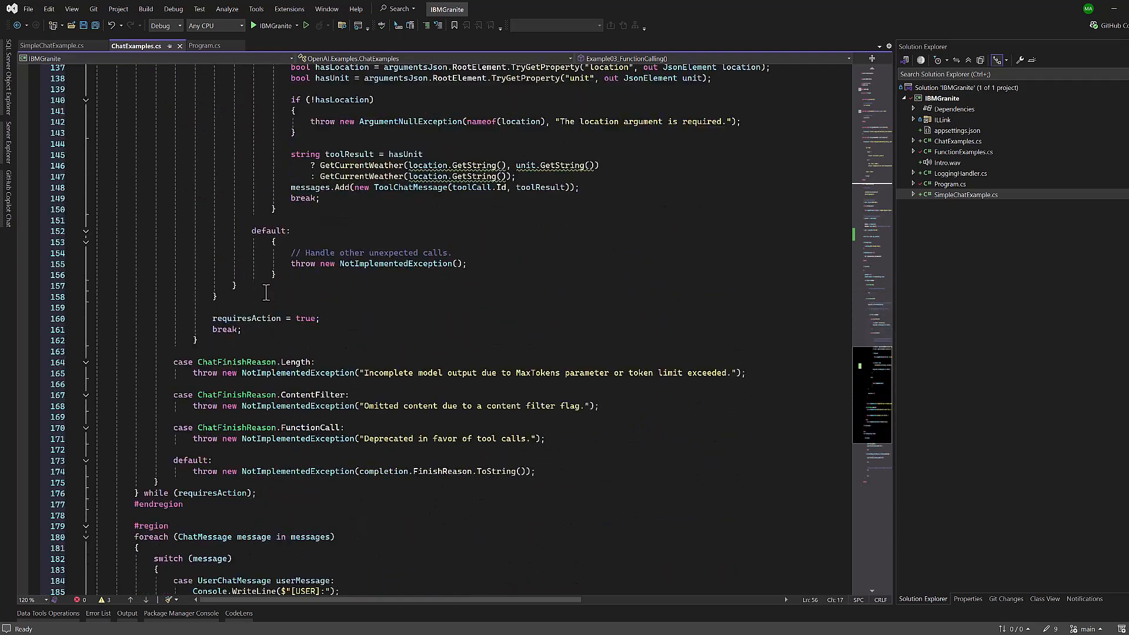
scroll(up, 3)
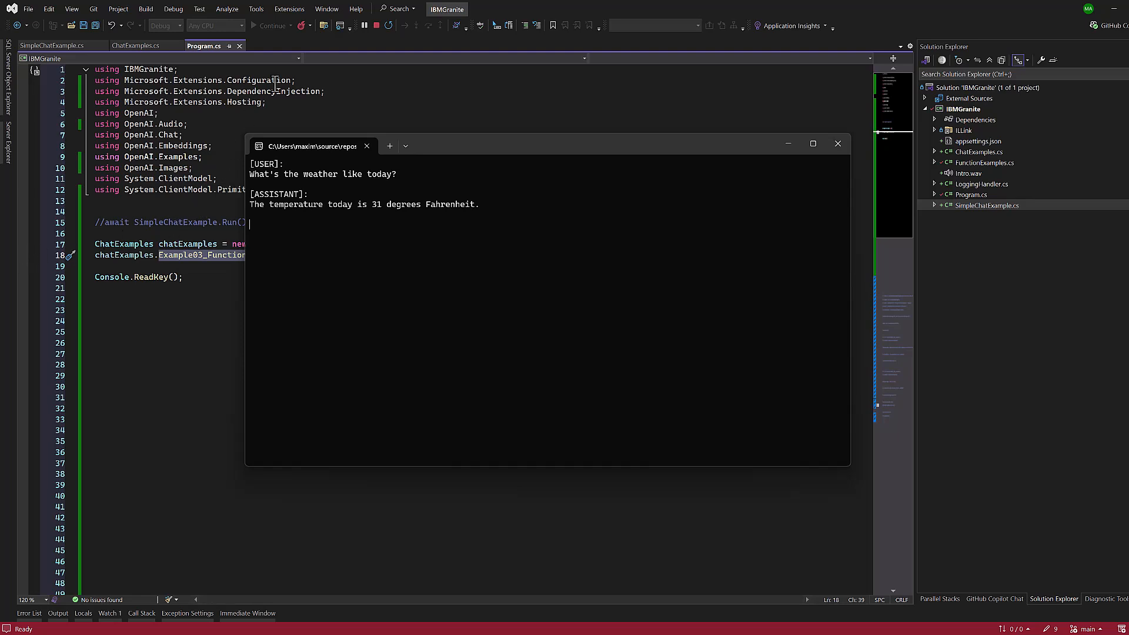
mouse_move(374, 25)
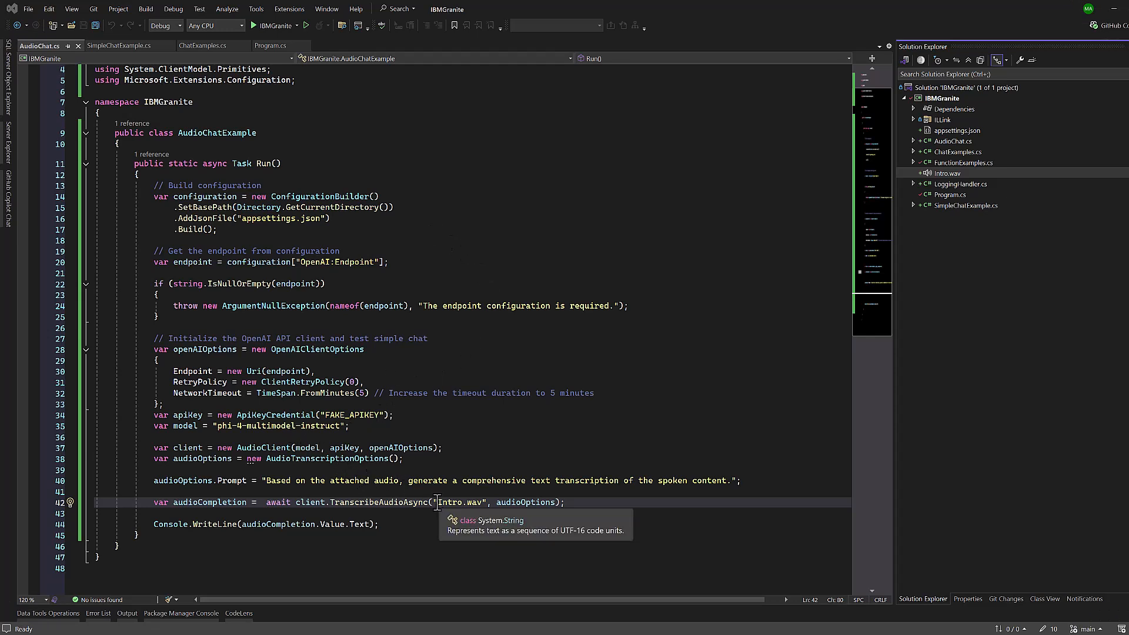
mouse_move(461, 511)
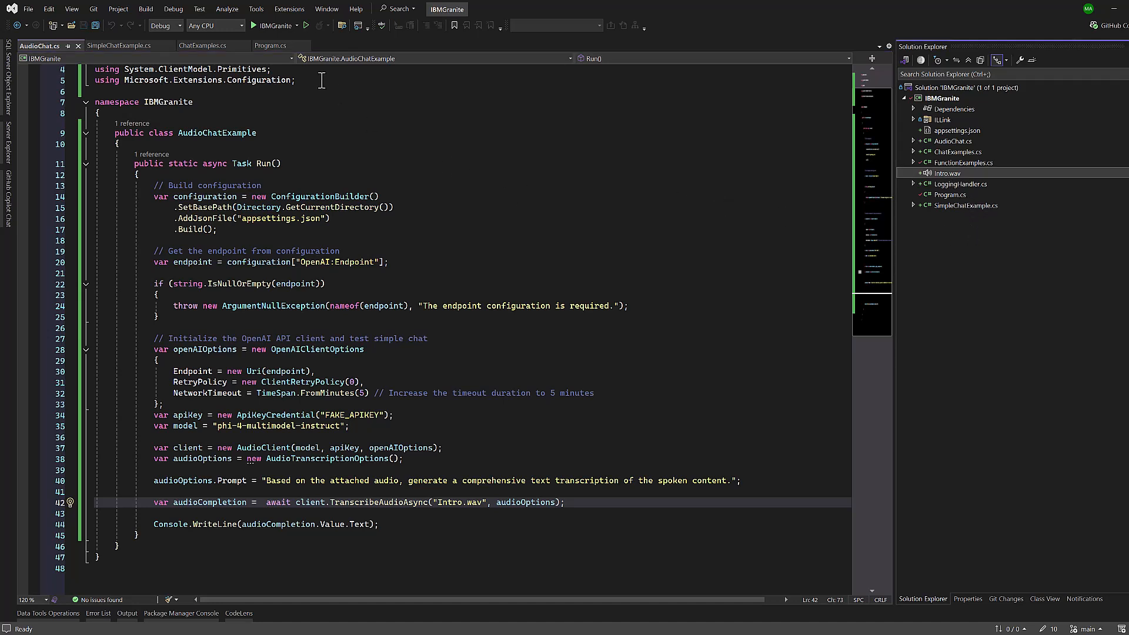
Step: Build and run the audio example that sends Intro.wav to Phi-4 for transcription
click(256, 25)
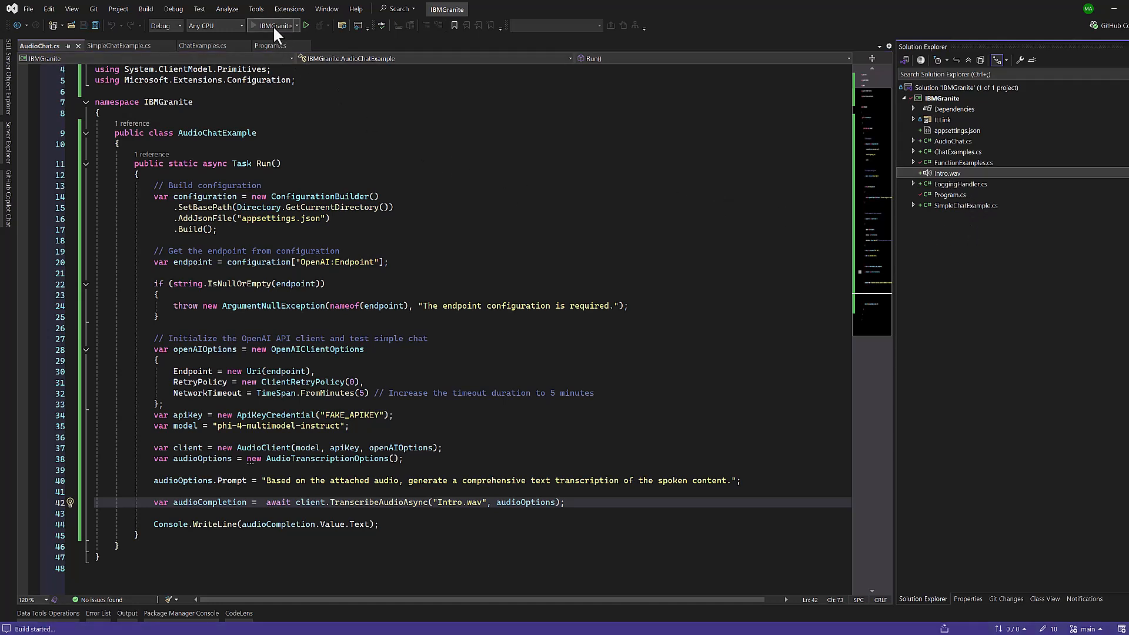
click(306, 25)
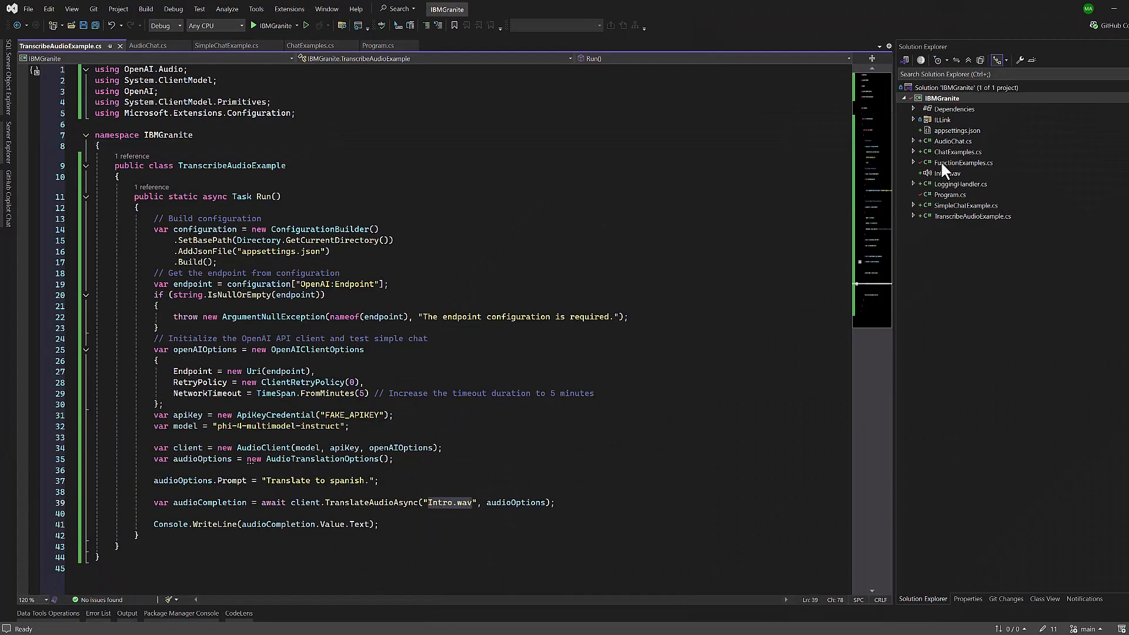
mouse_move(254, 294)
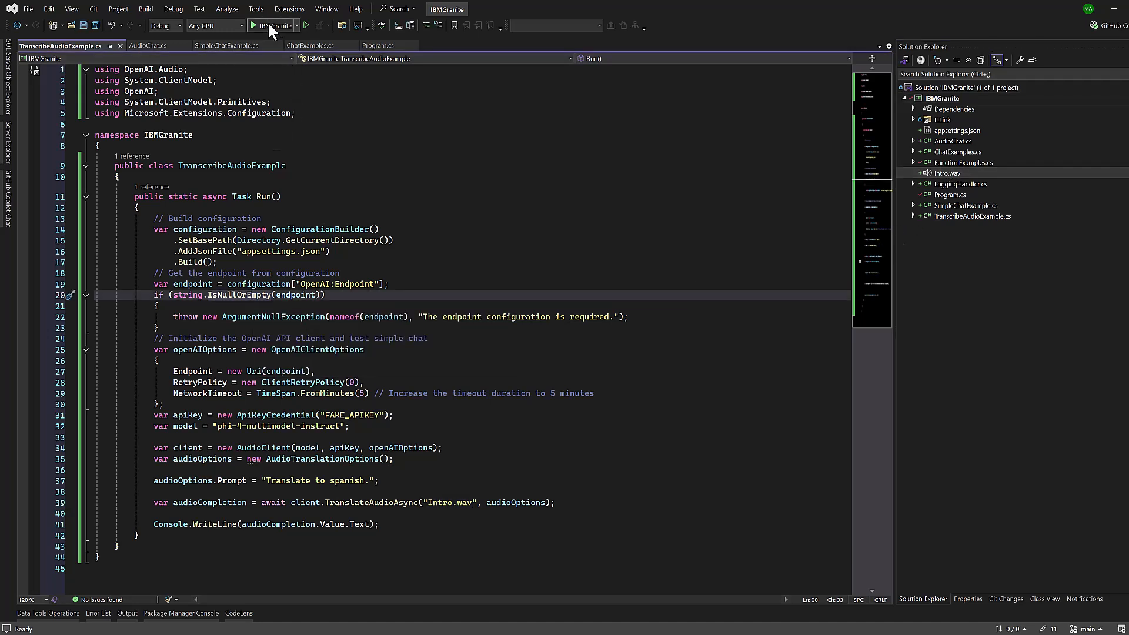
Step: Build and run the audio example translating Intro.wav into Spanish before moving to ImageExample.cs
click(254, 25)
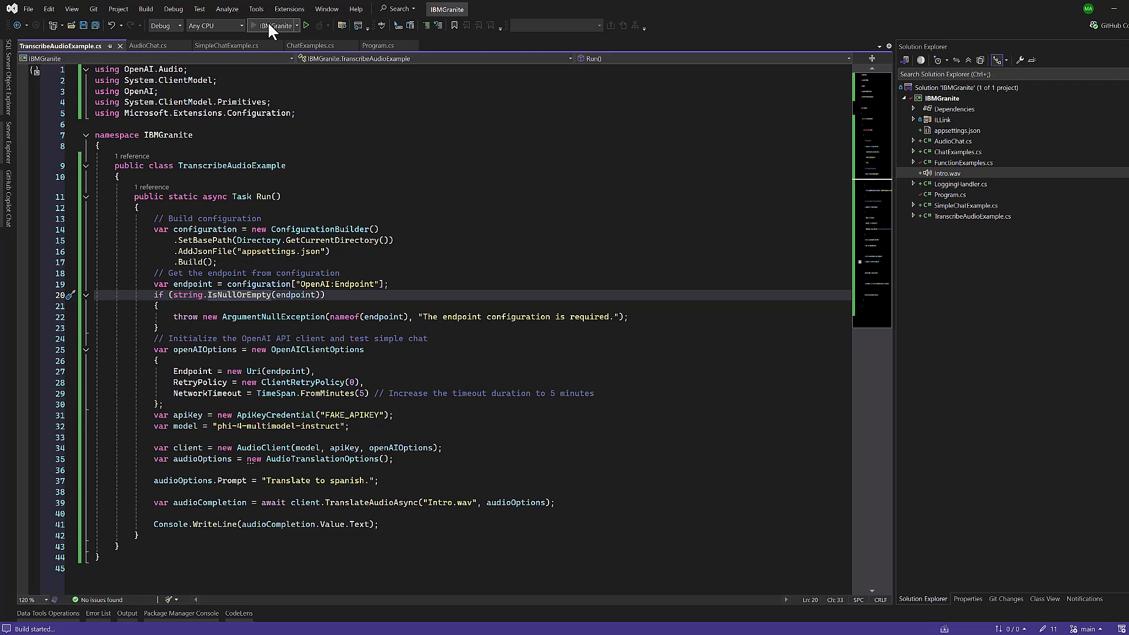
click(274, 24)
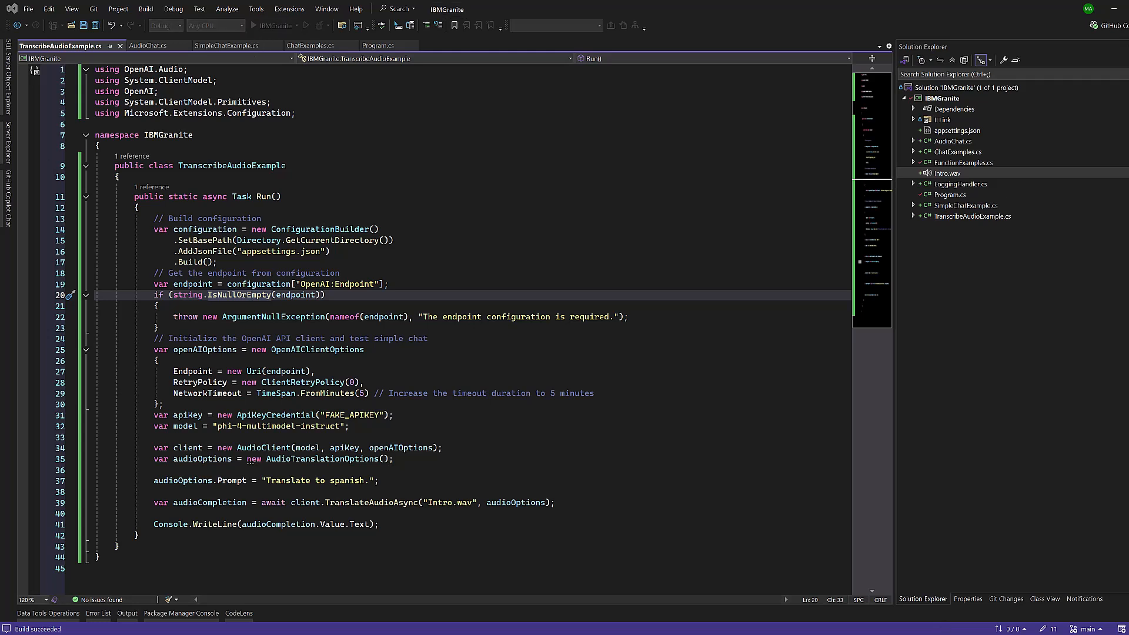
click(253, 24)
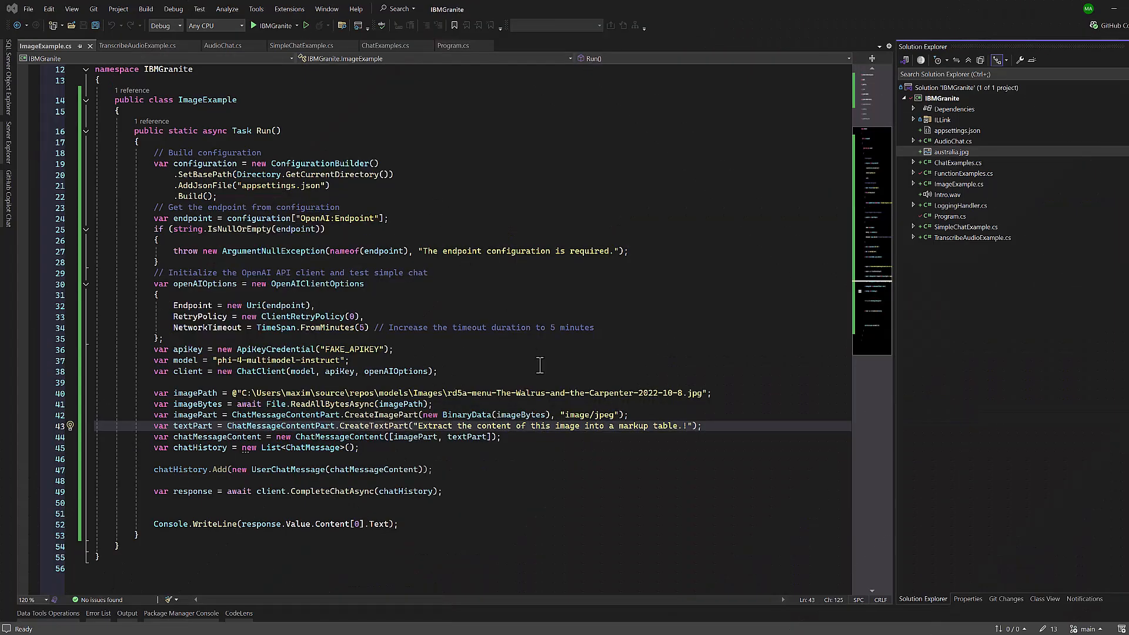
mouse_move(640, 454)
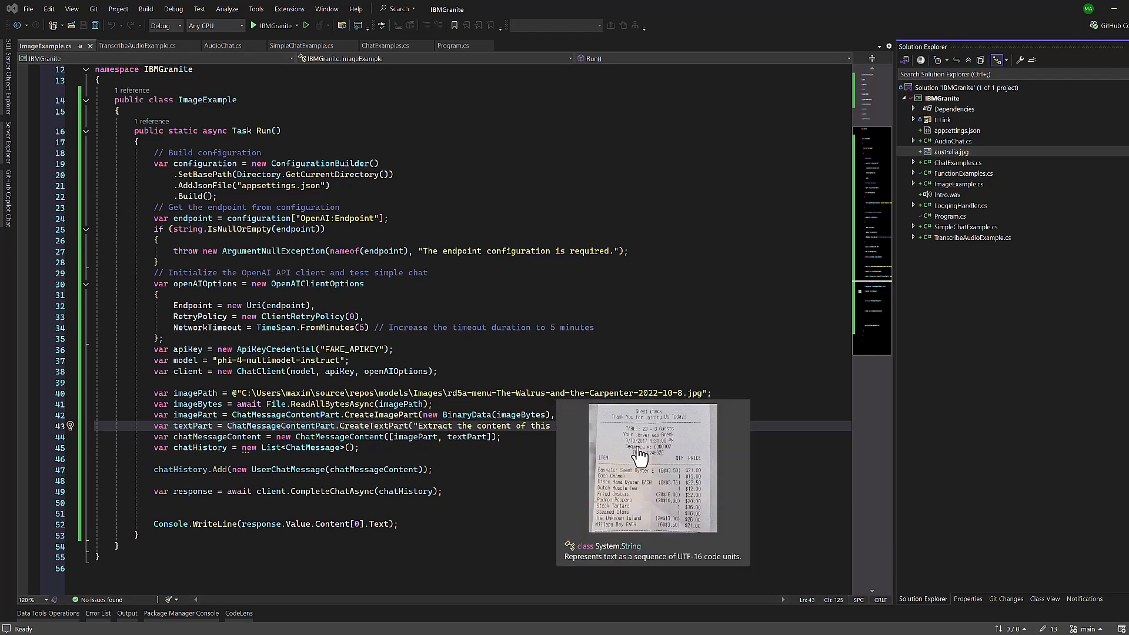
mouse_move(662, 512)
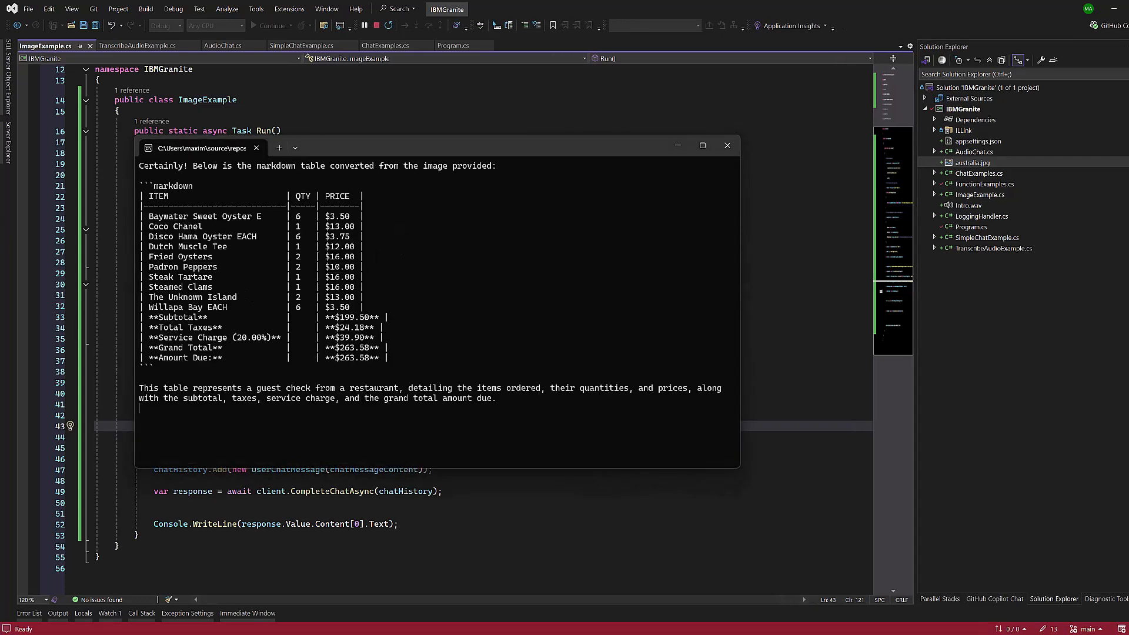
mouse_move(148, 199)
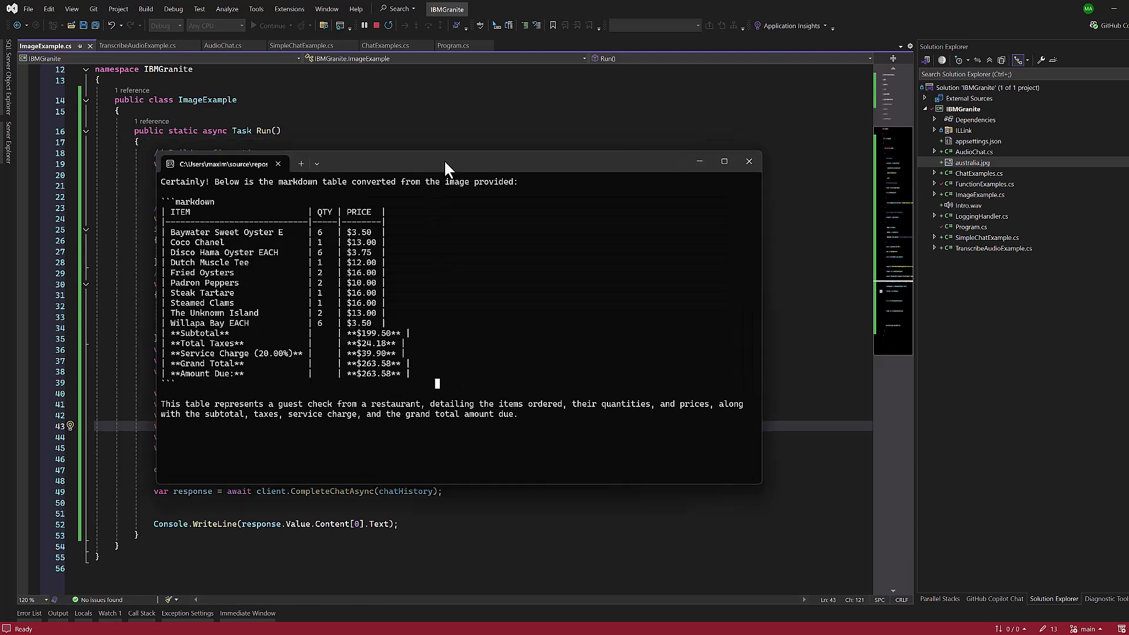
Step: Move the console window to read the receipt returned as a markdown table of items, quantities and prices
drag(447, 163, 496, 213)
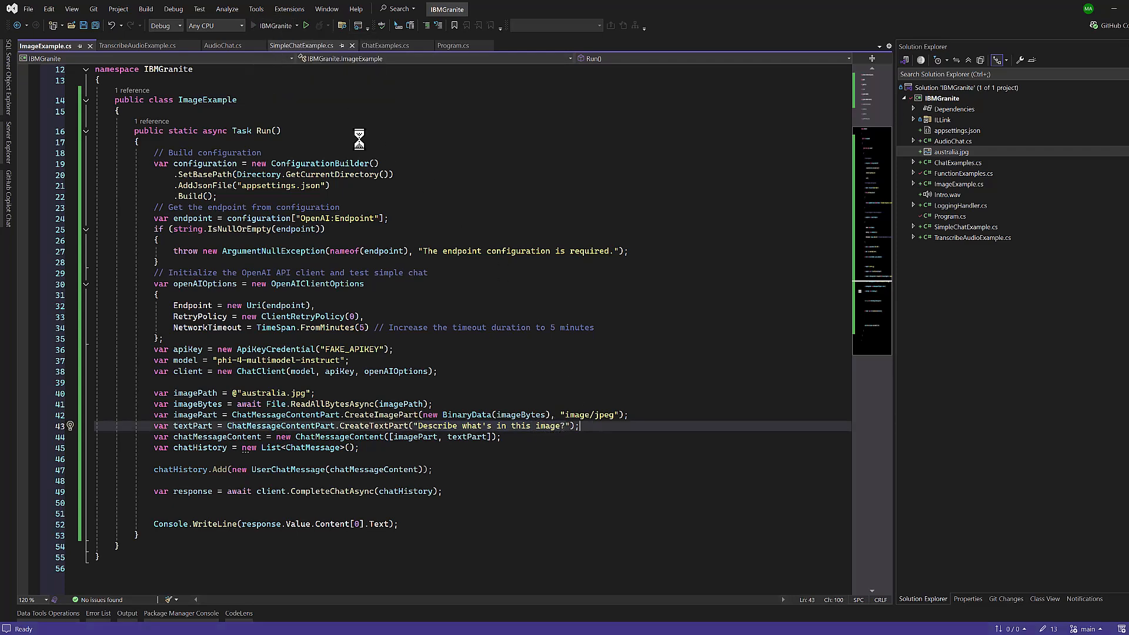
Step: Run the example asking Phi-4 to describe australia.jpg, returning a street scene with a red stop sign
click(306, 25)
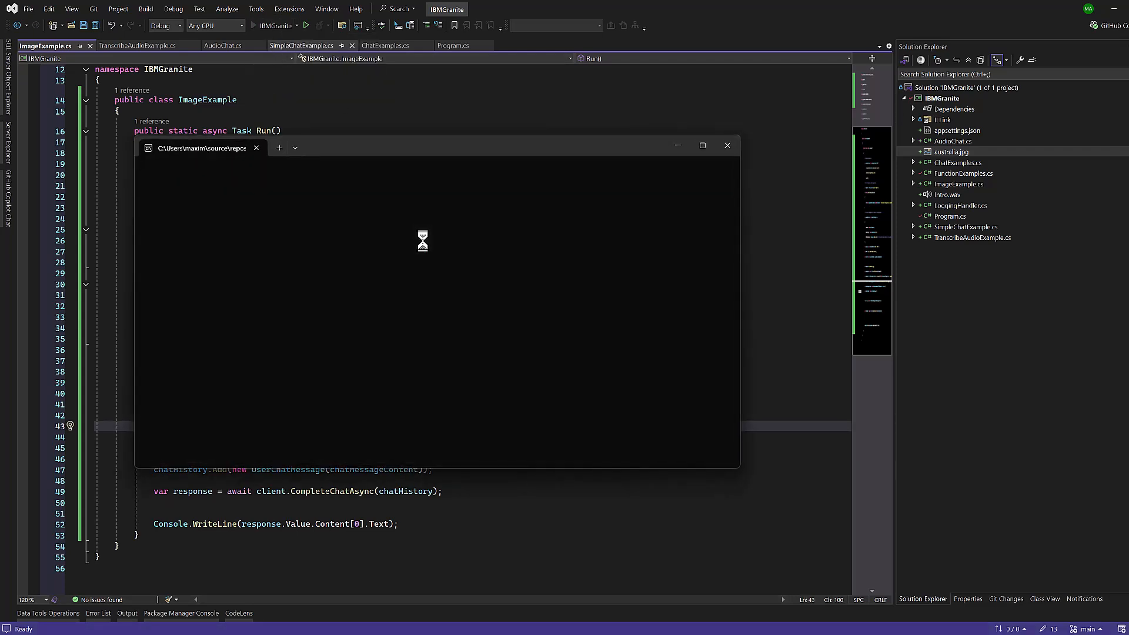
click(306, 25)
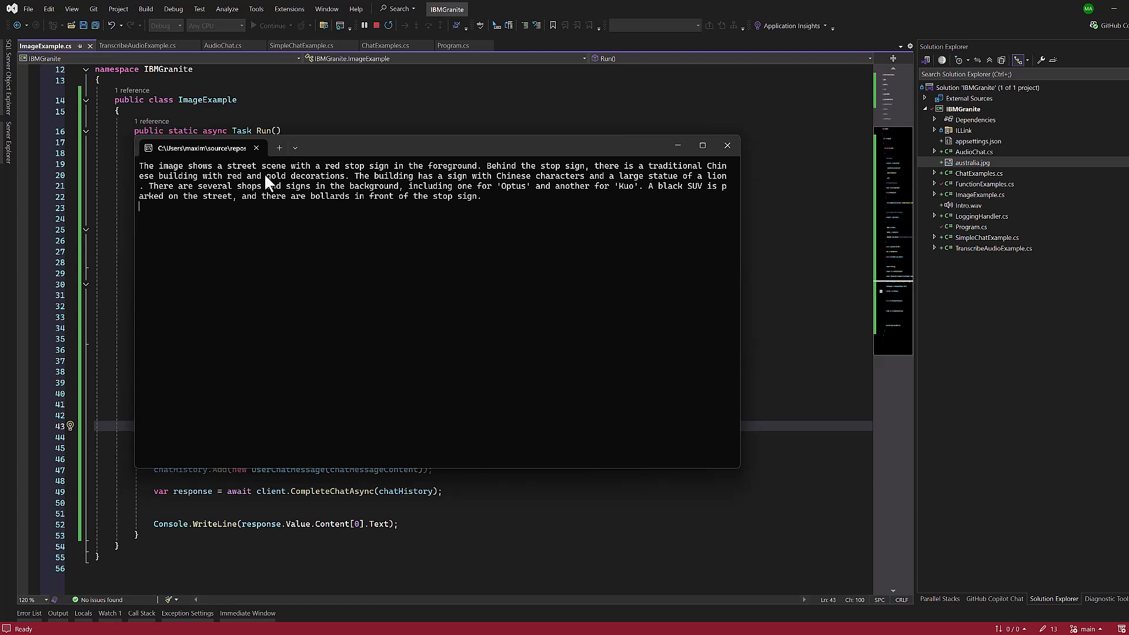
mouse_move(367, 183)
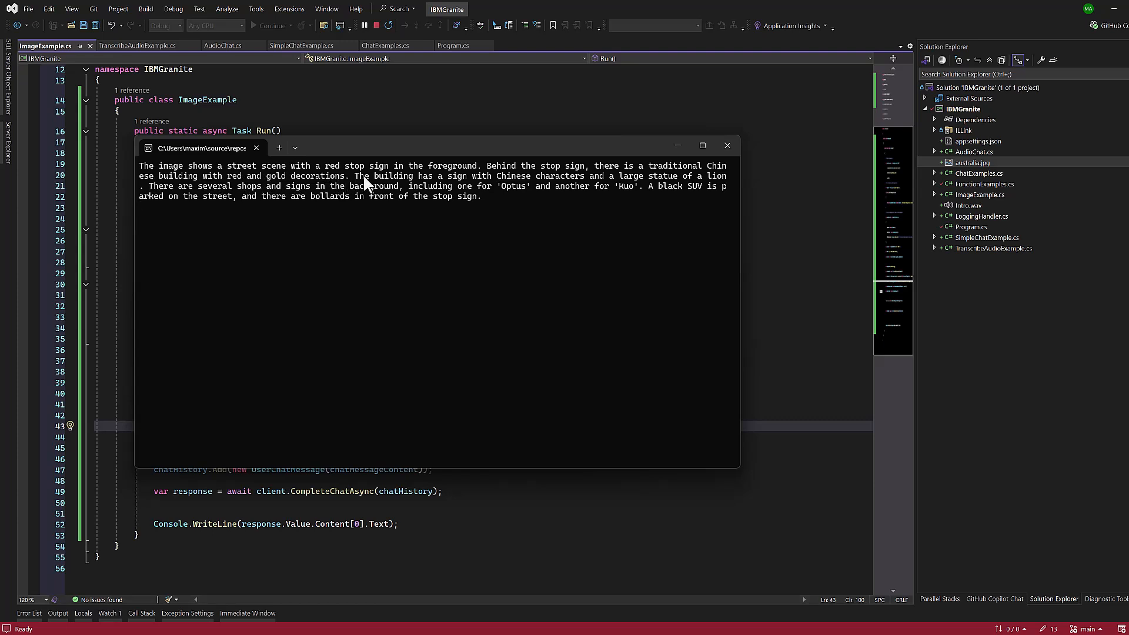
double_click(663, 186)
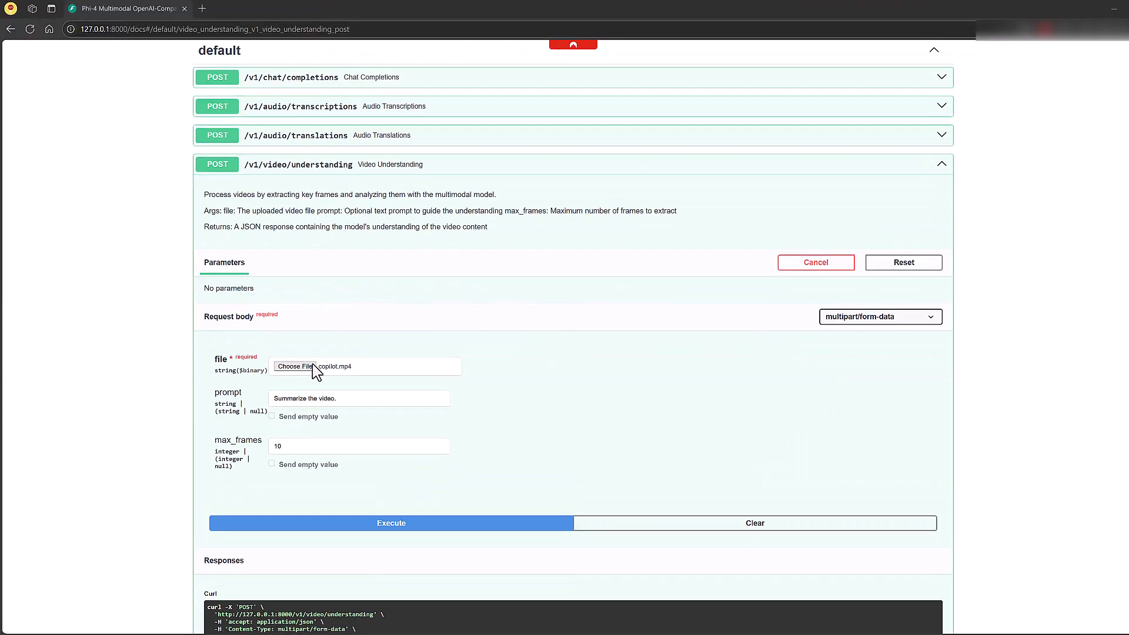
mouse_move(337, 378)
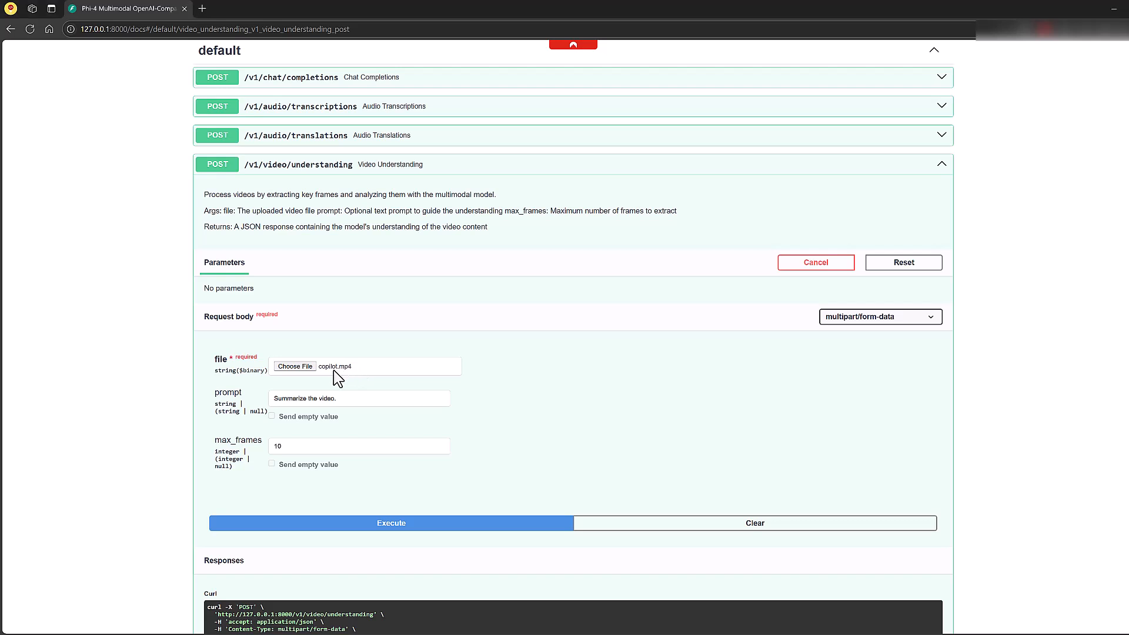
Step: Send copilot.mp4 with 'Summarize the video.' and max_frames 10 to /v1/video/understanding and read the 200 response
click(359, 398)
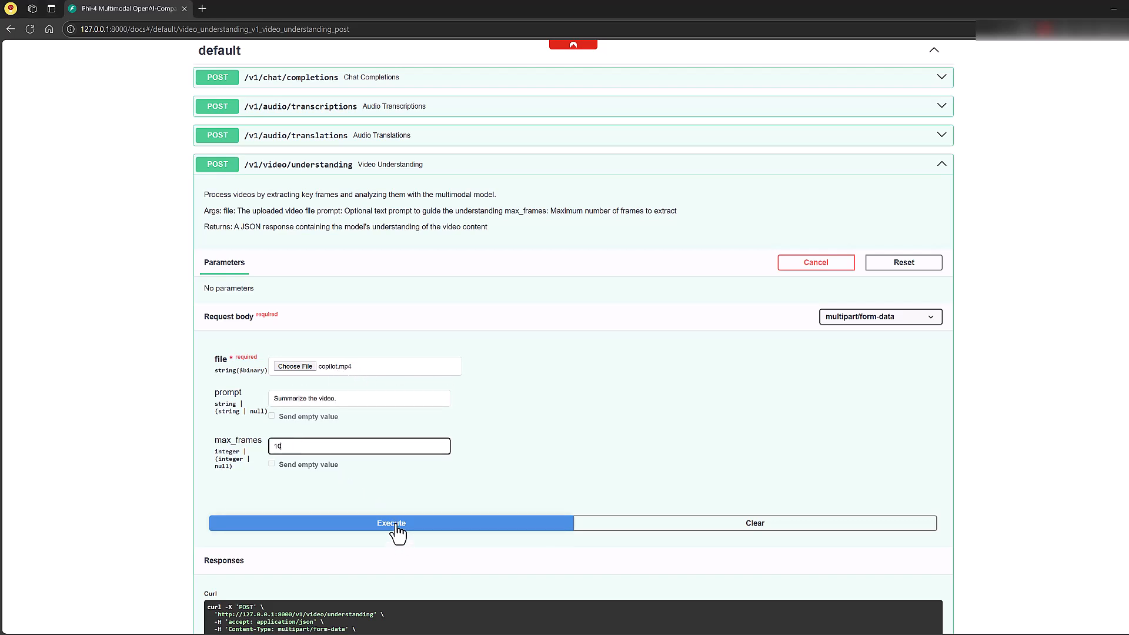
click(391, 522)
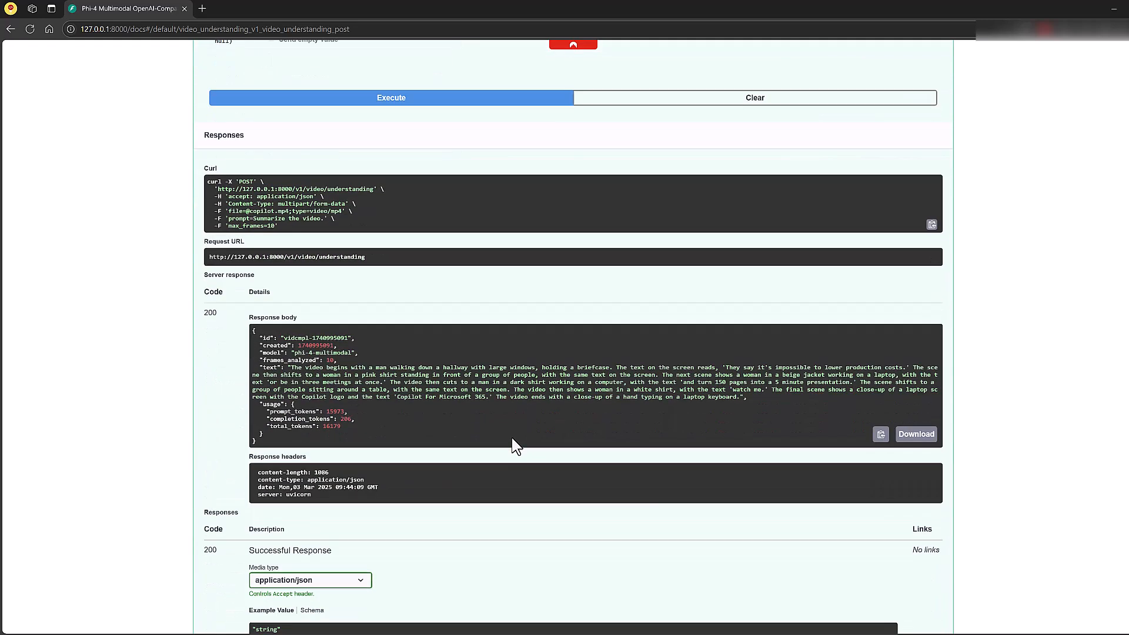
scroll(down, 3)
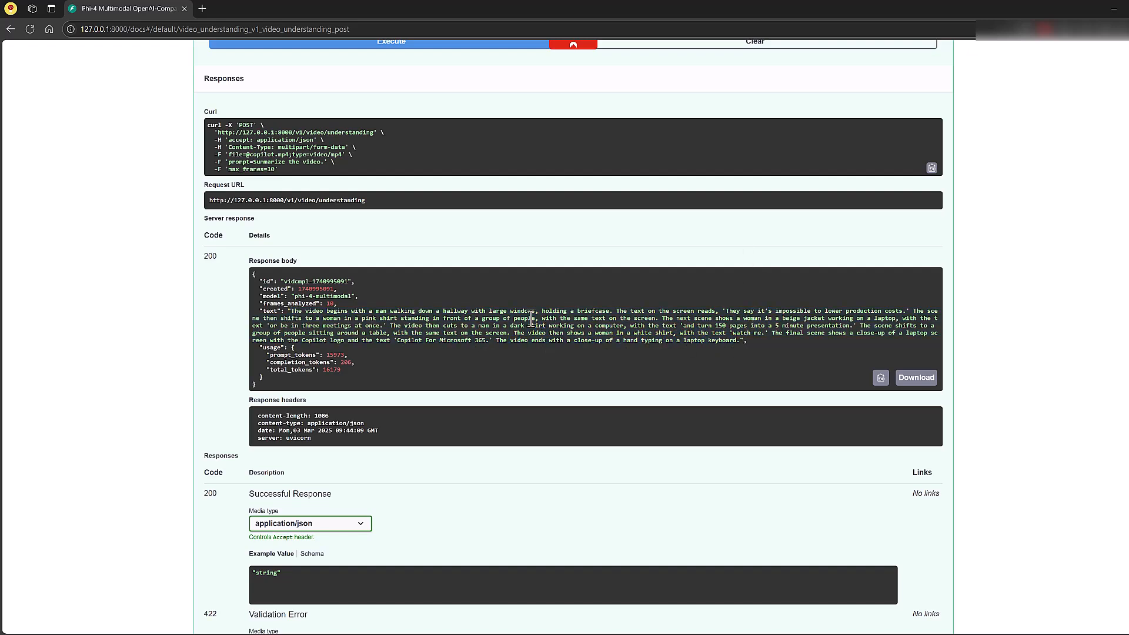
mouse_move(503, 437)
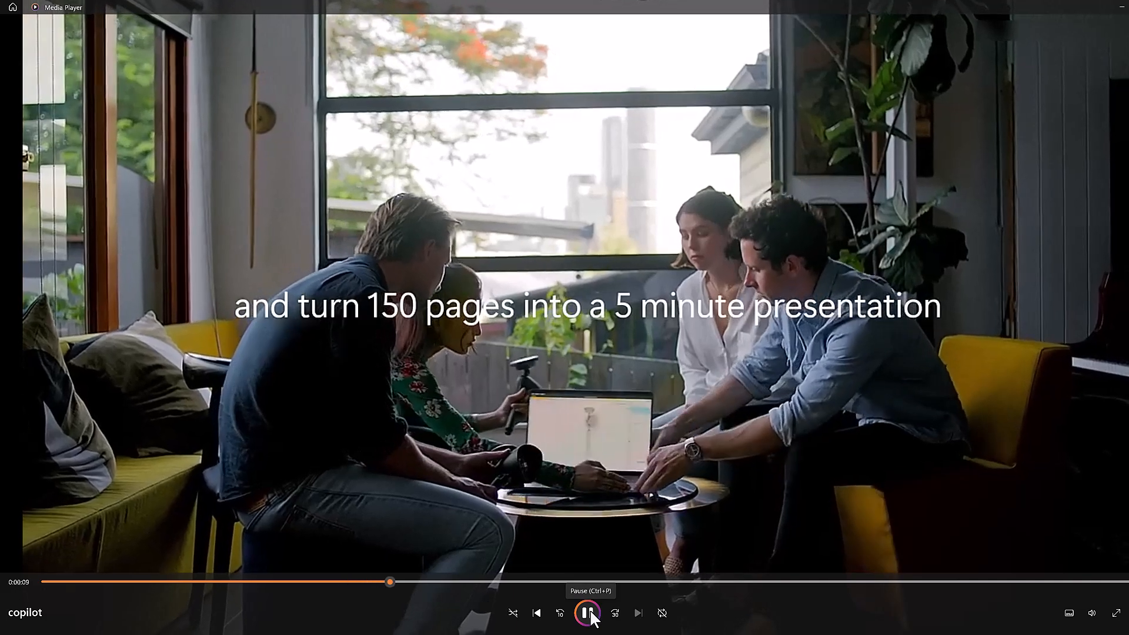
Step: Pause copilot.mp4 on the scene captioned 'watch me'
click(589, 613)
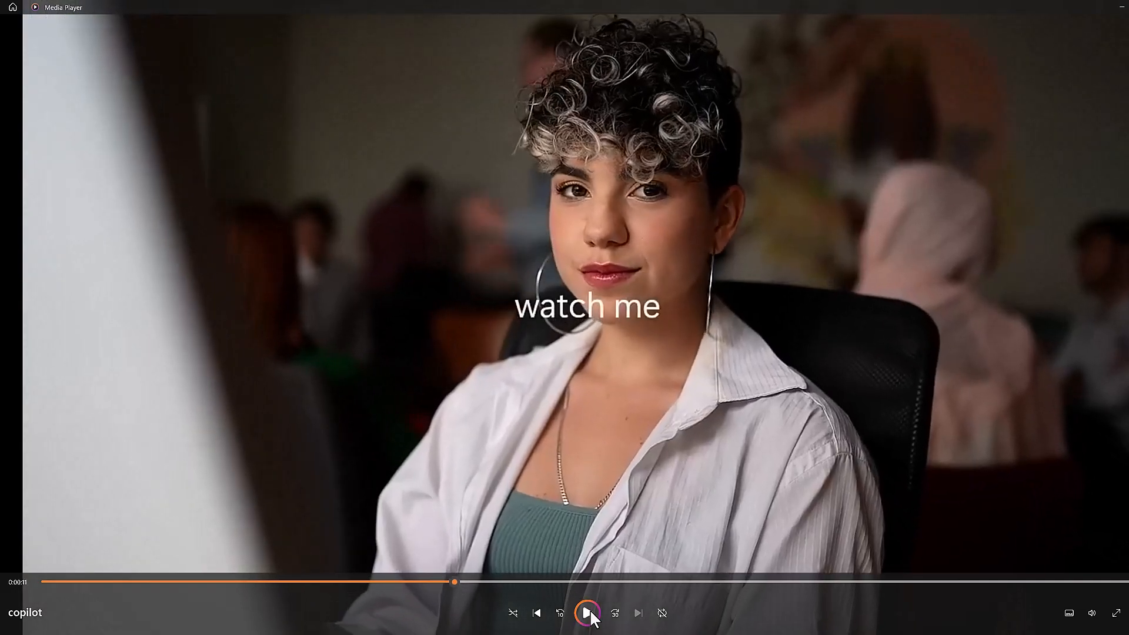
mouse_move(1013, 160)
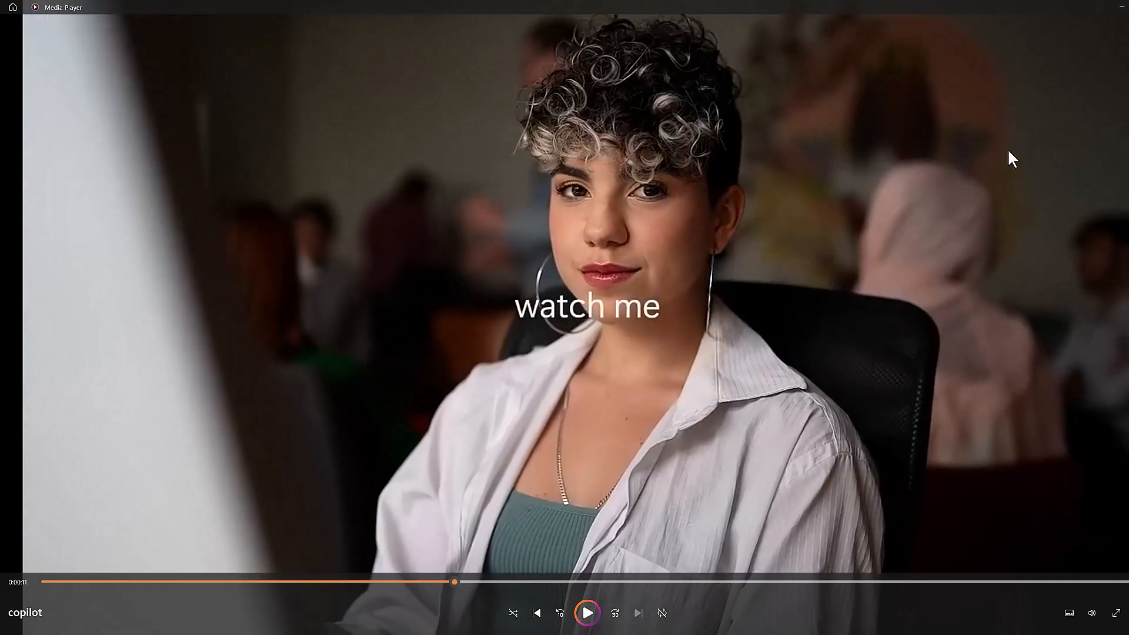